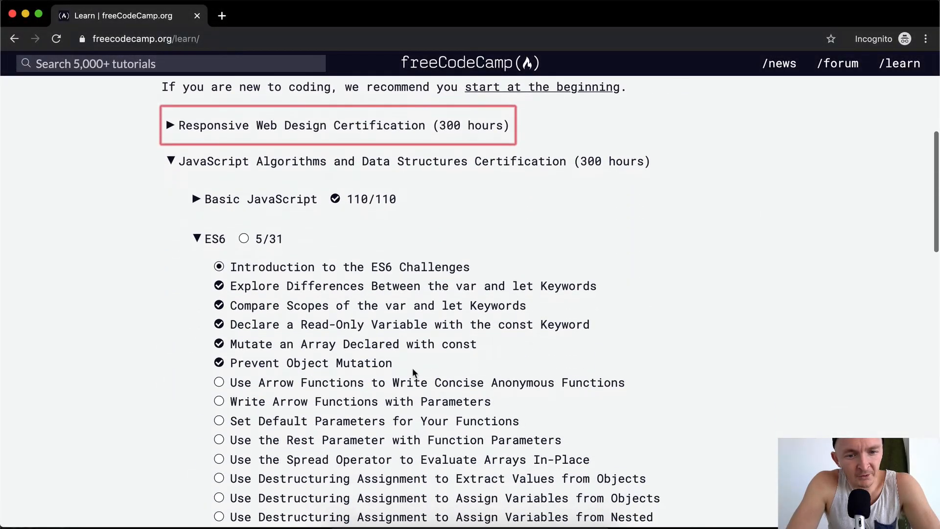
- Open the 'Use Arrow Functions to Write Concise Anonymous Functions' ES6 challenge
left_click(428, 382)
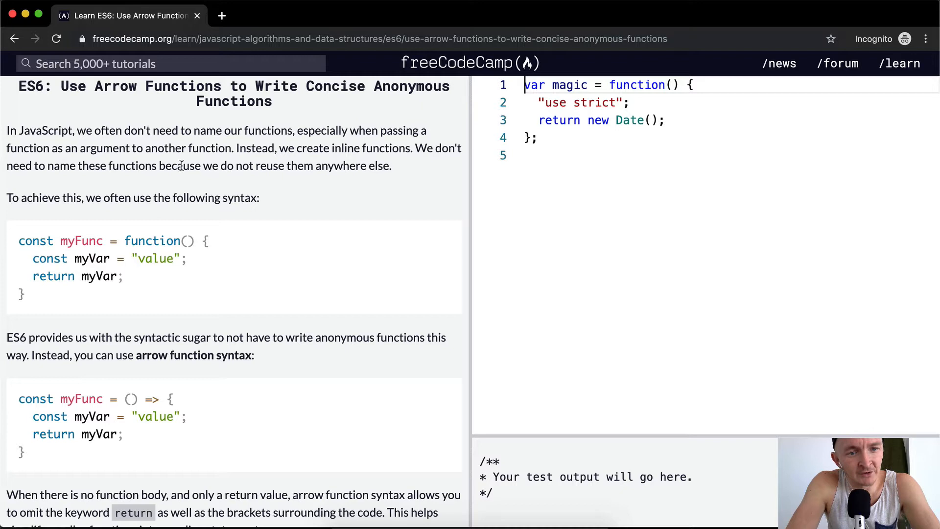
mouse_move(322, 166)
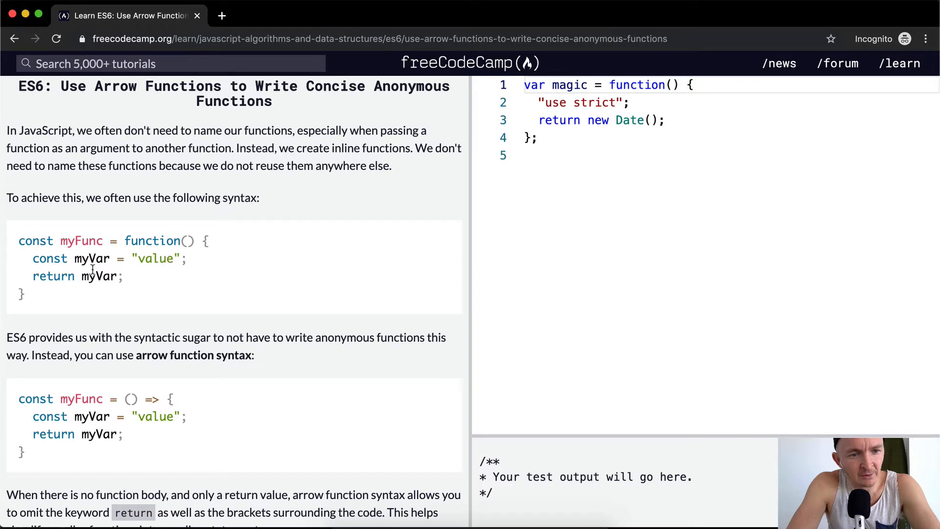
scroll("down", 3)
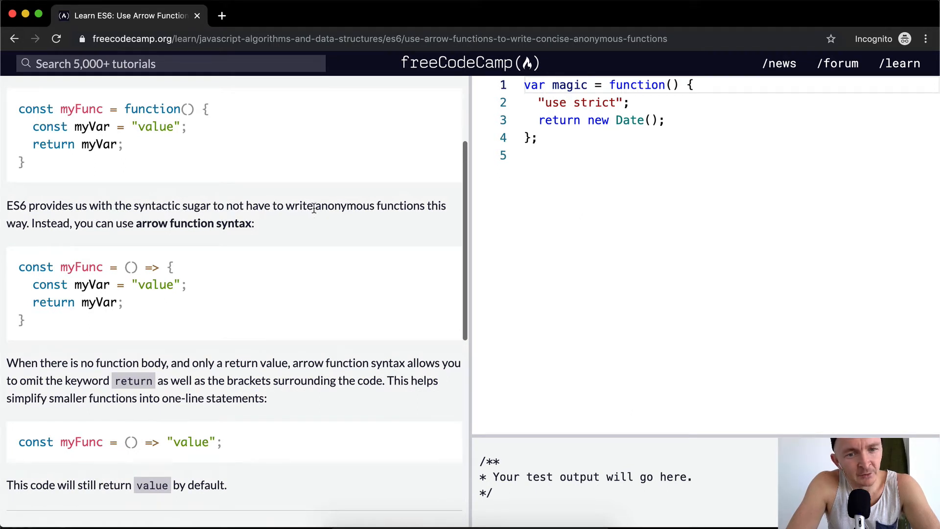
mouse_move(60, 218)
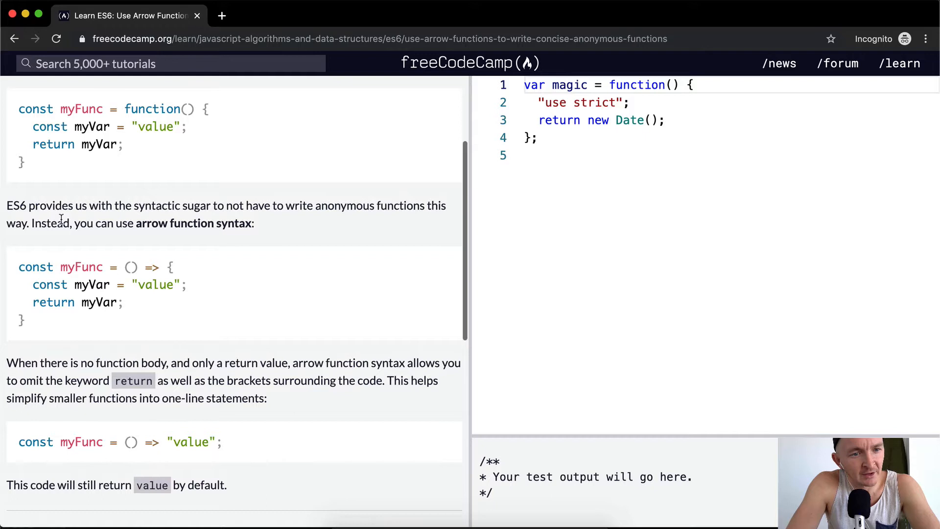
mouse_move(192, 223)
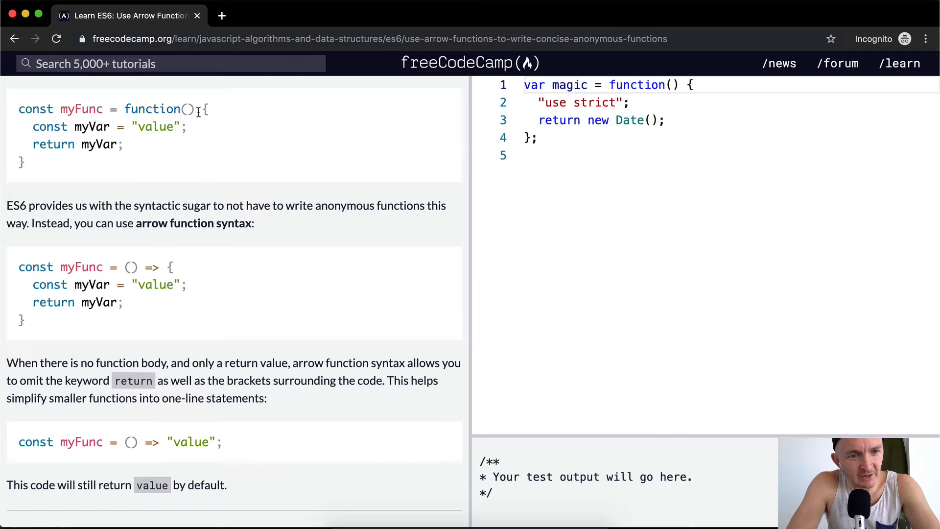
double_click(151, 266)
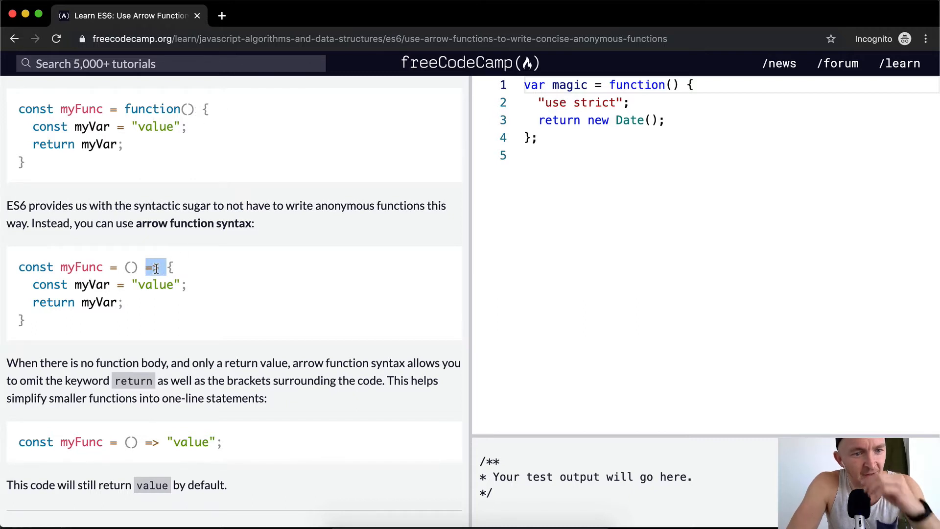
scroll("down", 3)
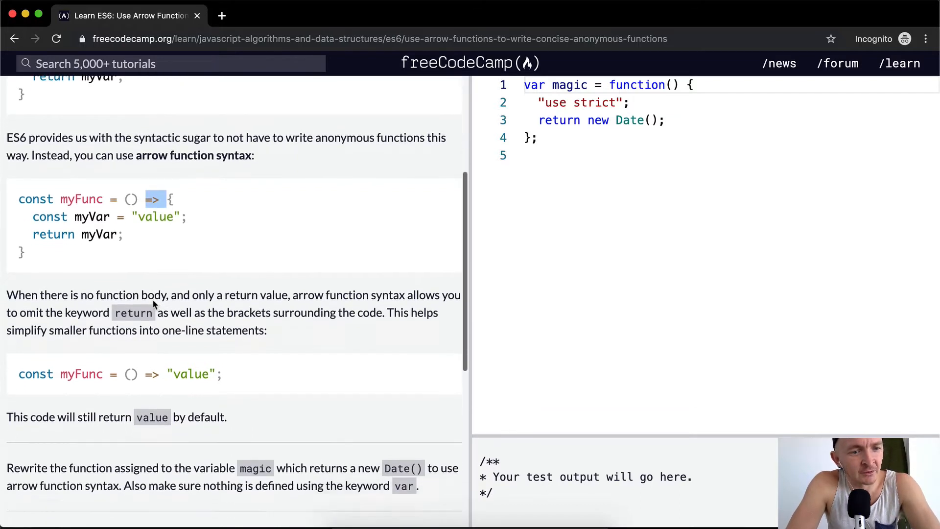
scroll("down", 3)
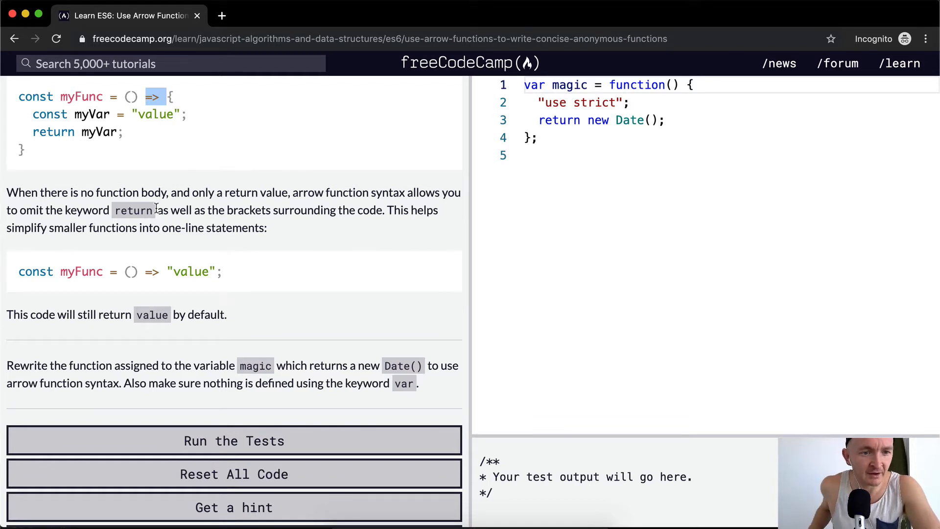
mouse_move(135, 294)
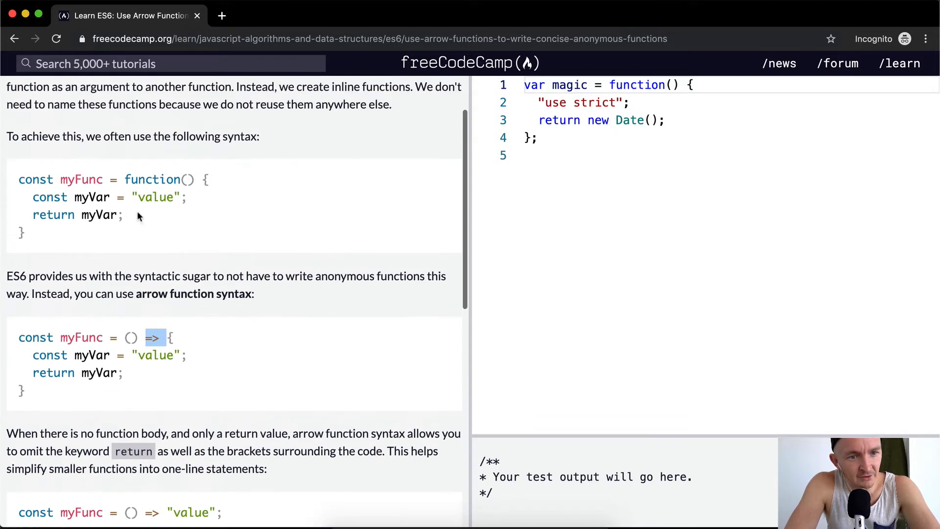
- Scroll down to review the challenge's task description and test requirements
scroll("down", 3)
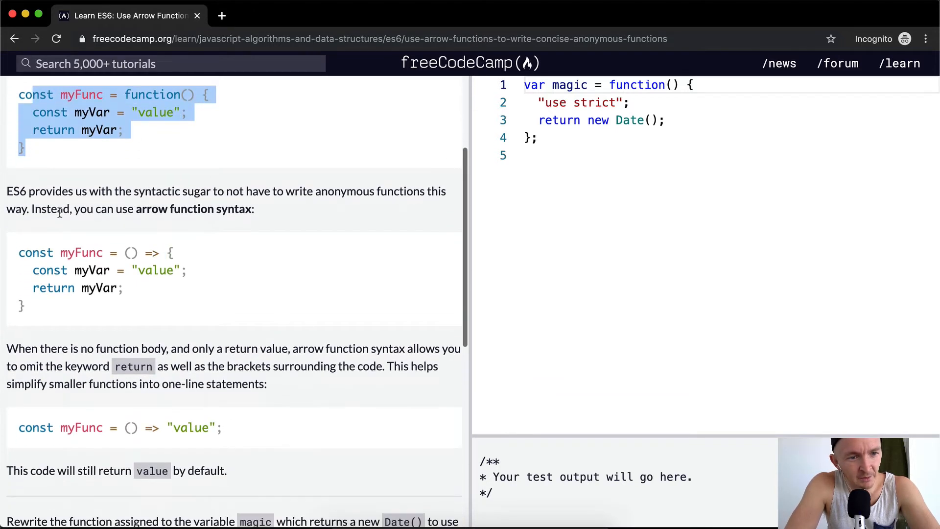
scroll("down", 3)
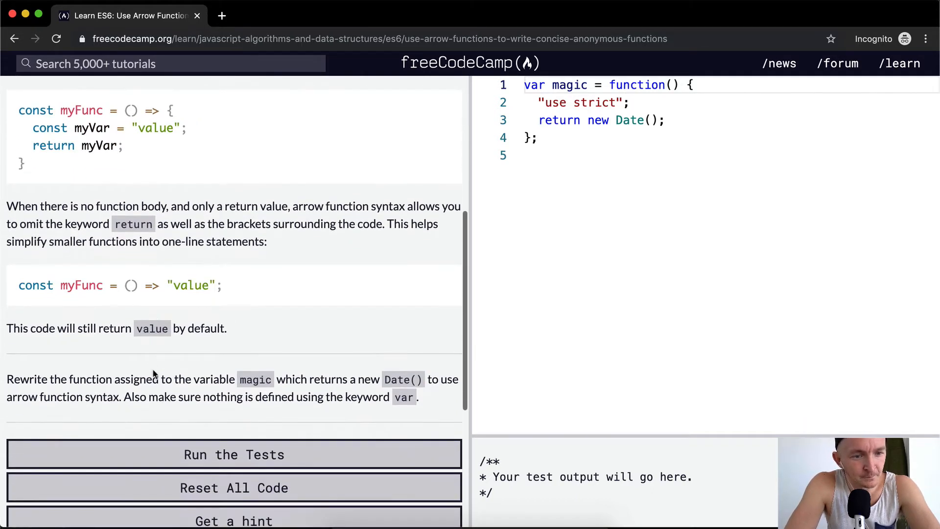
scroll("down", 3)
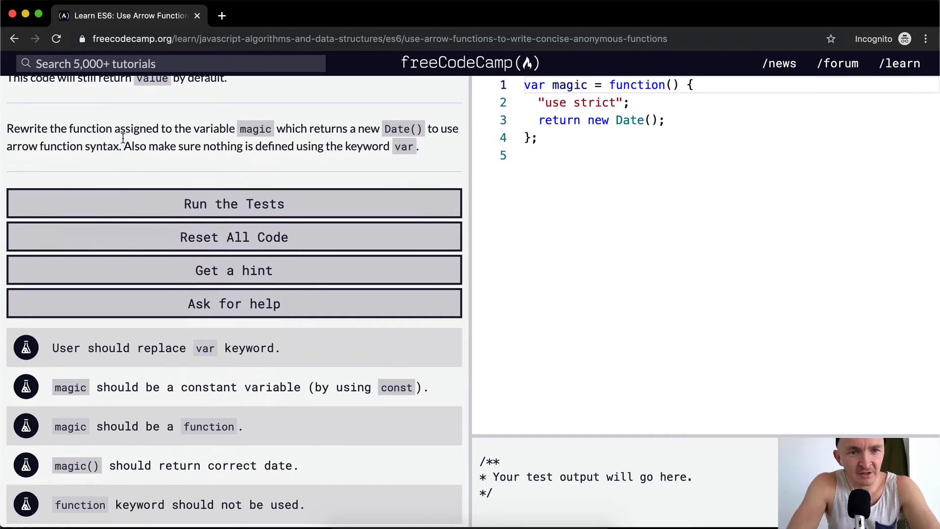
mouse_move(448, 132)
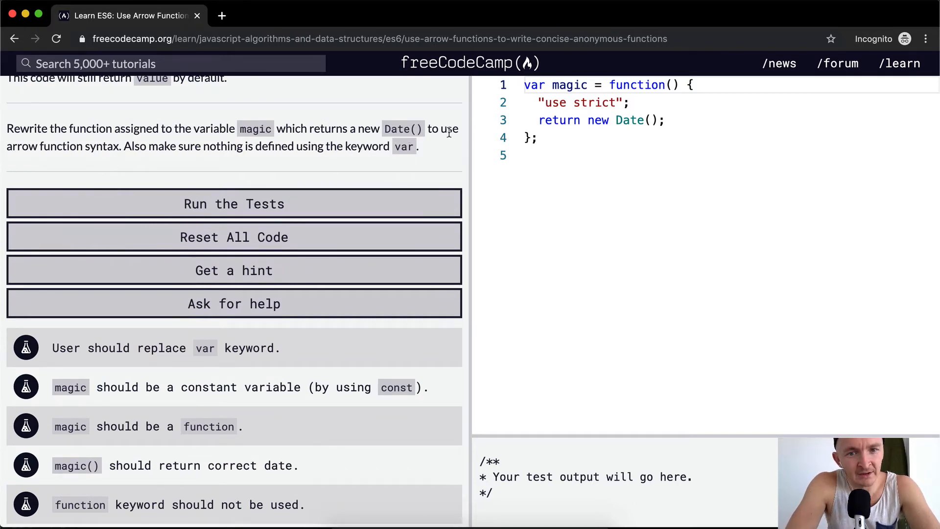
mouse_move(155, 149)
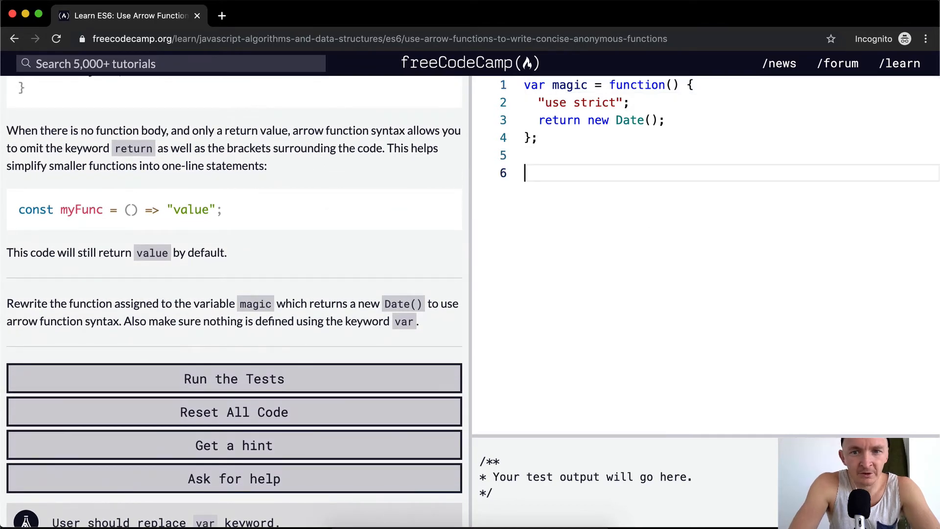
- Write `const magic = () => Date();` on a new line below the old var function
type("cons")
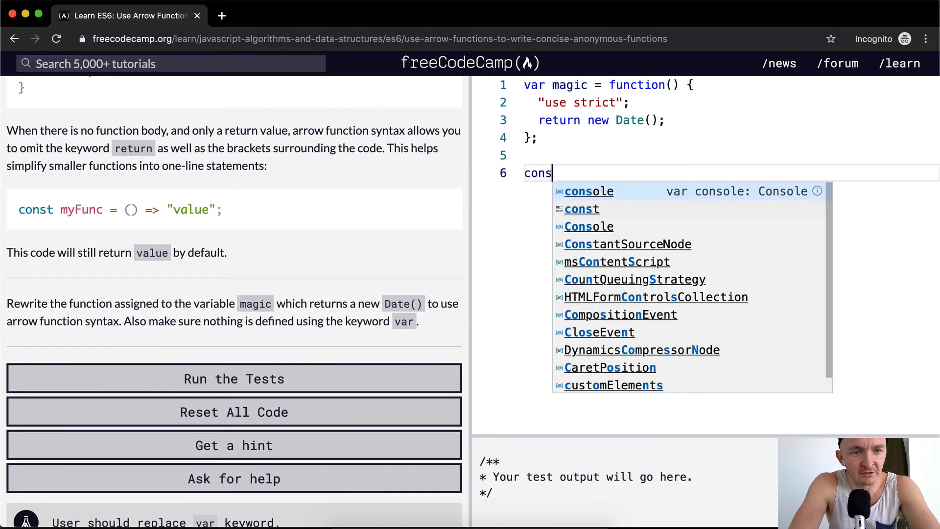
type("var")
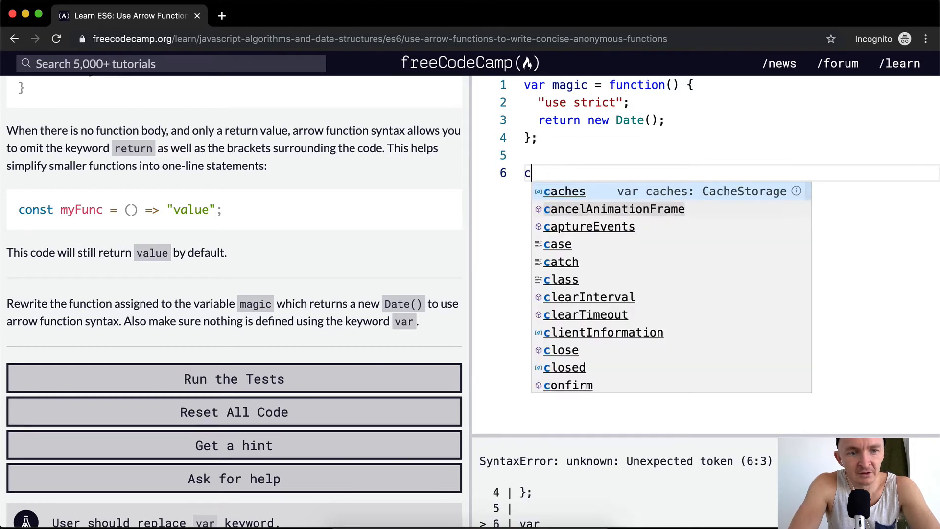
type("onst")
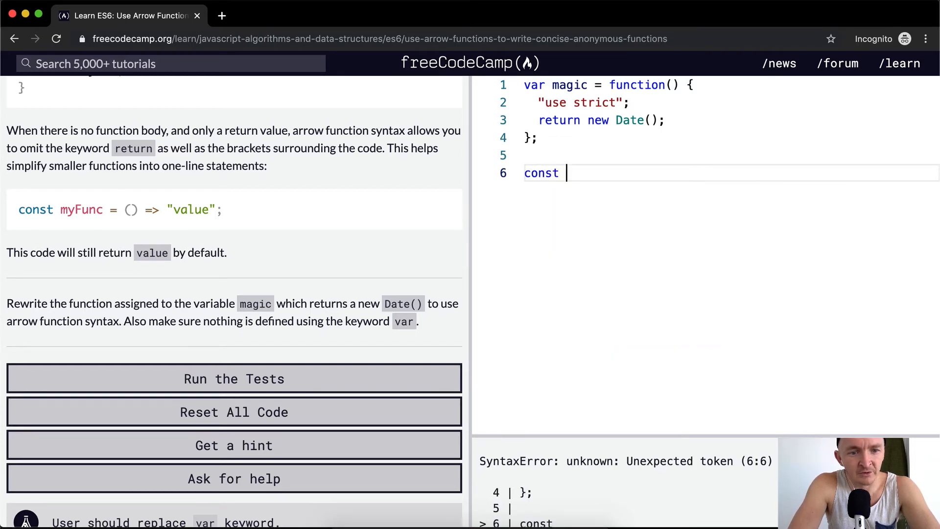
type("magic = (")
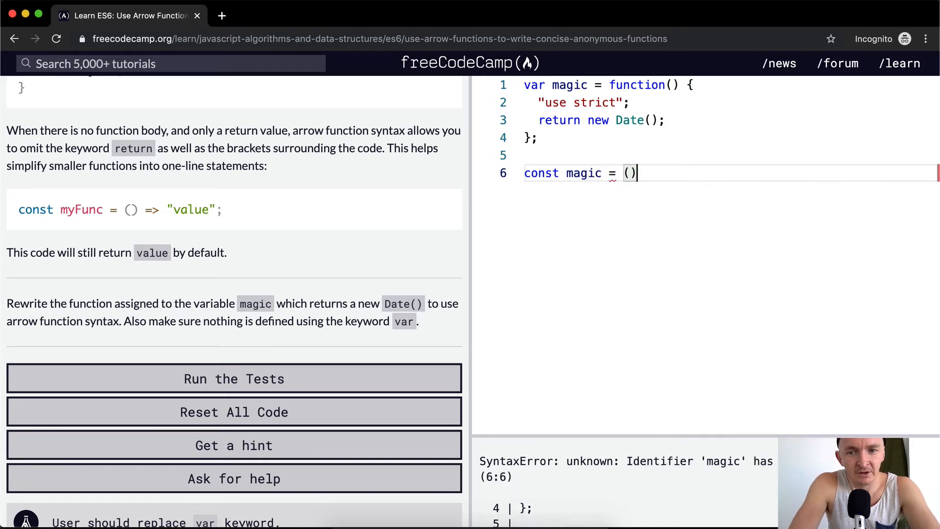
type("=>")
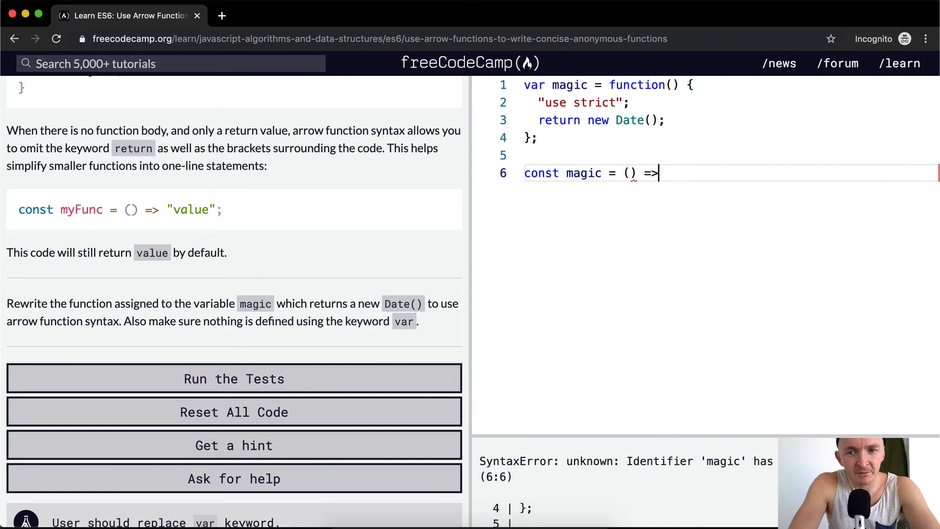
type("\"\"")
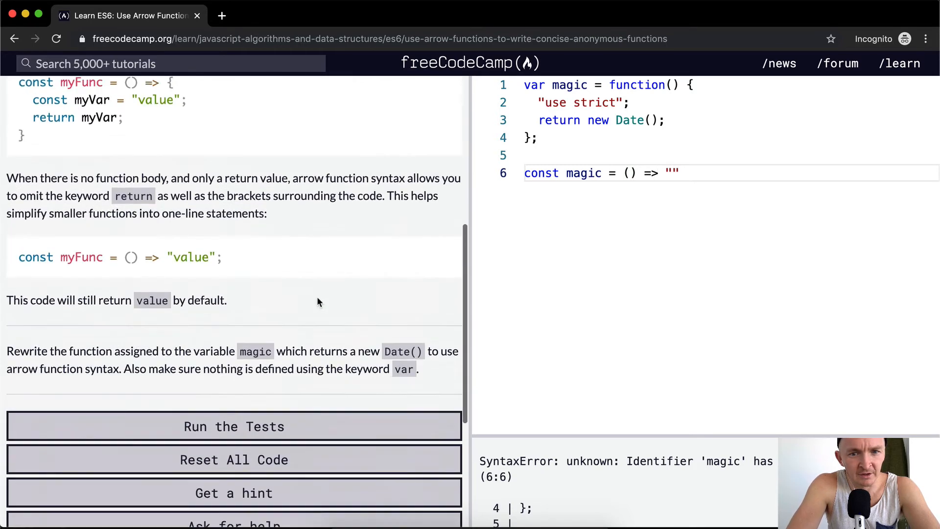
type("D")
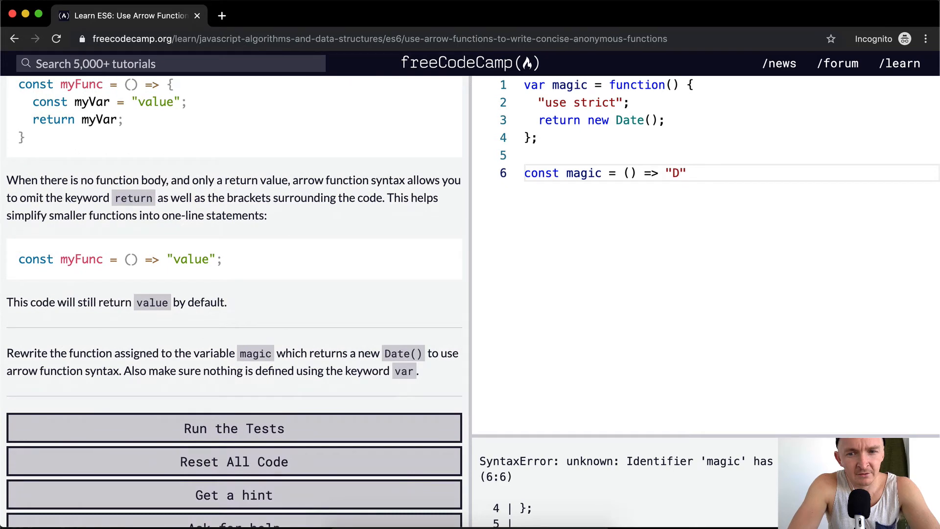
key("Backspace")
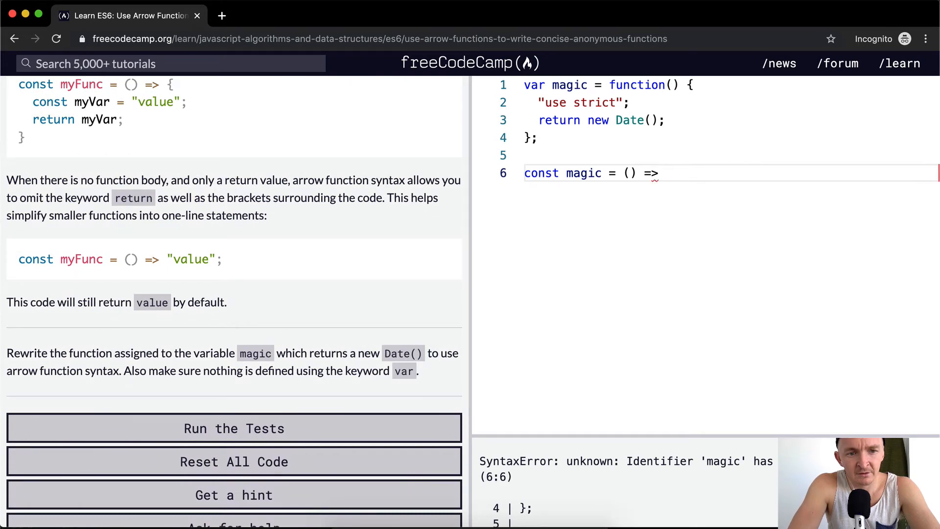
type("Date.")
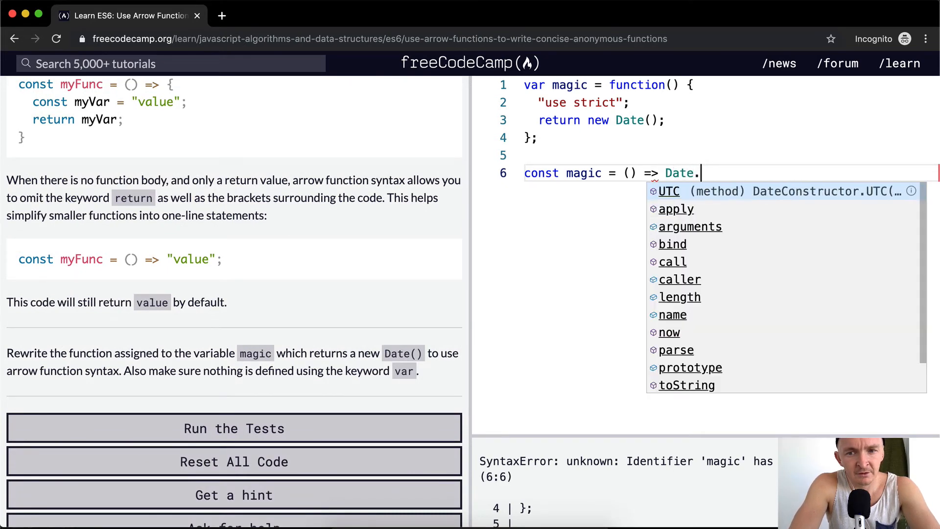
type("();")
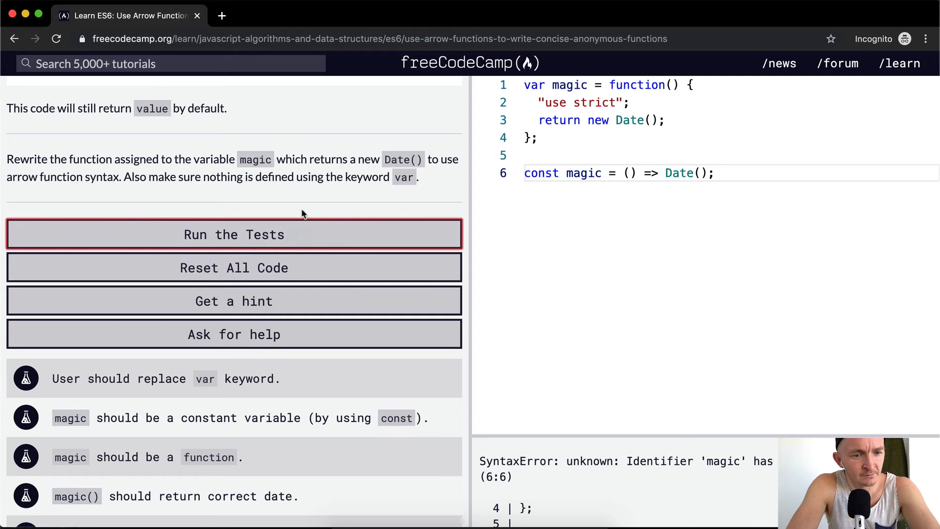
- Remove the old var function and run the tests on the arrow version
scroll("down", 3)
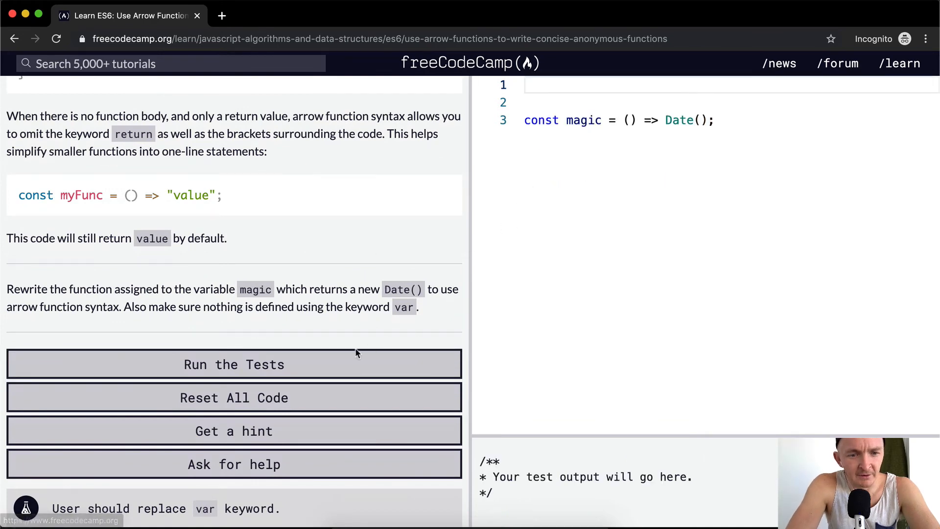
left_click(234, 364)
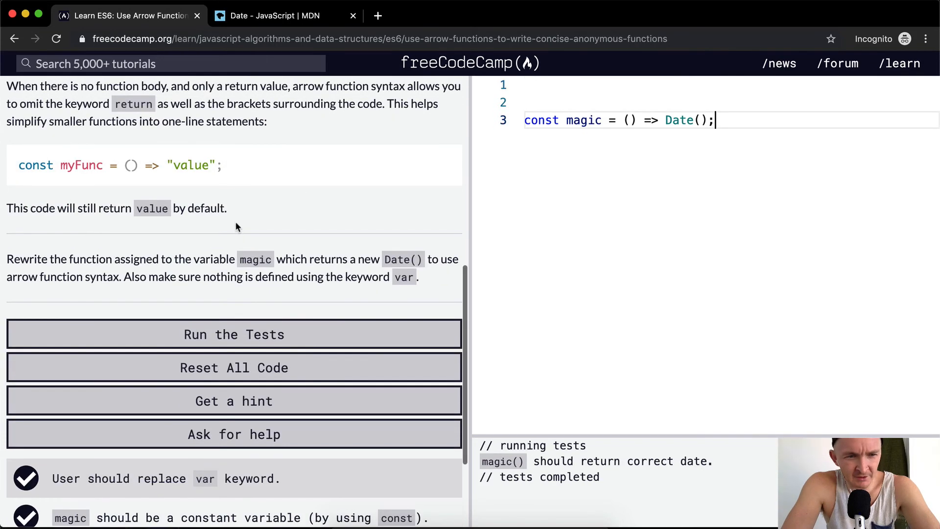
mouse_move(252, 259)
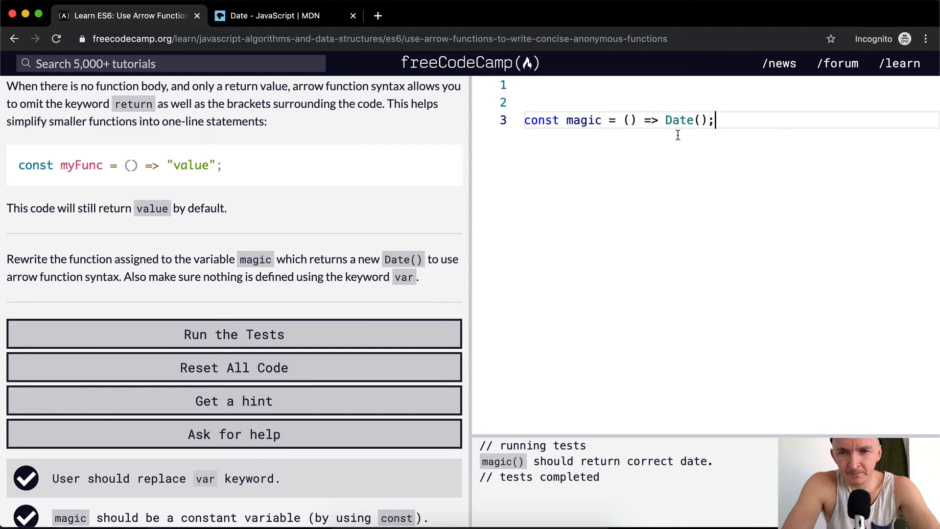
- Change the return to `new Date()`, rerun the tests and reach the success dialog
type("new")
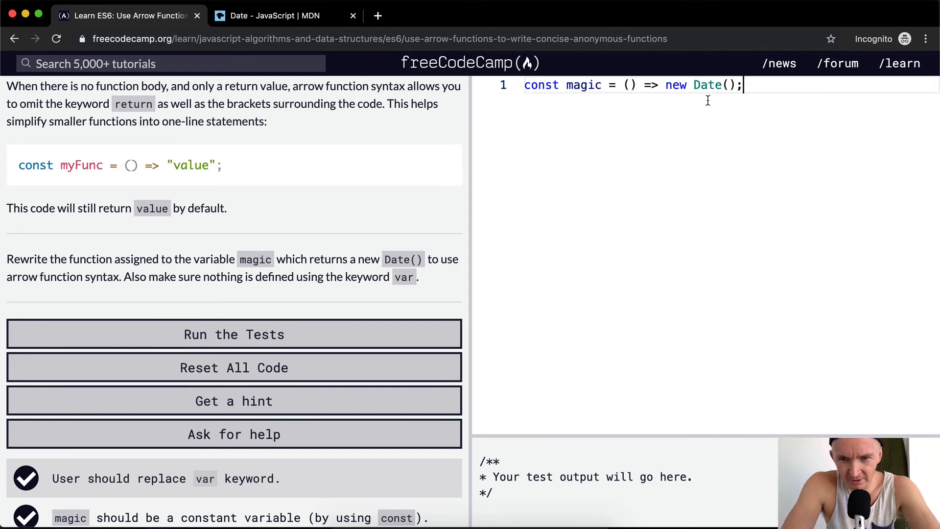
left_click(234, 334)
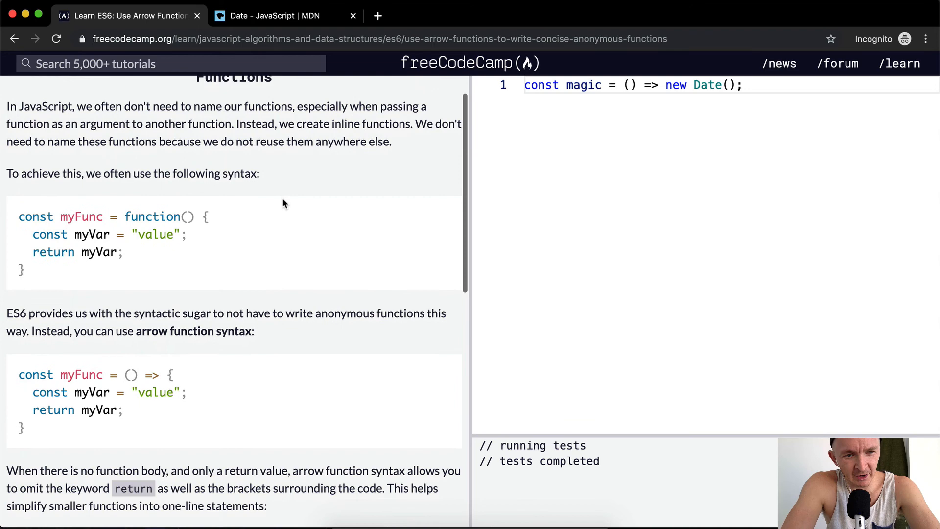
scroll("down", 3)
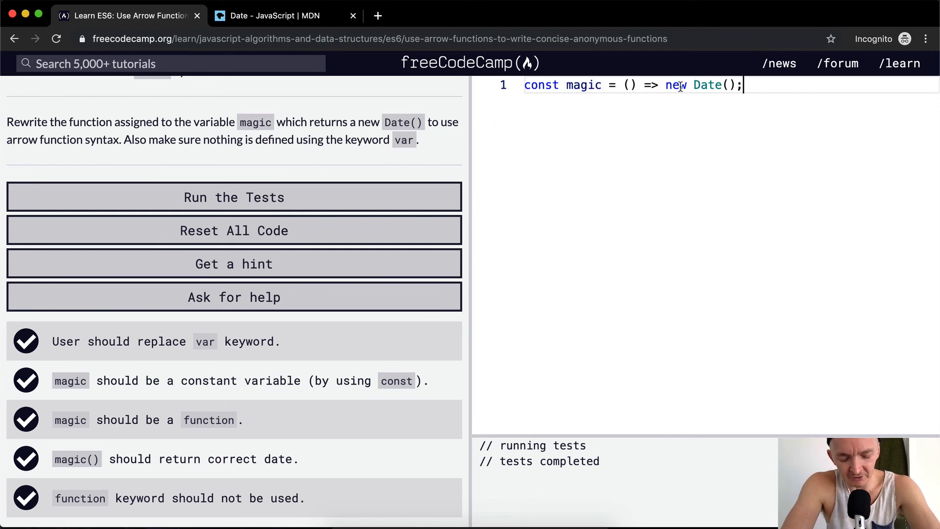
mouse_move(706, 84)
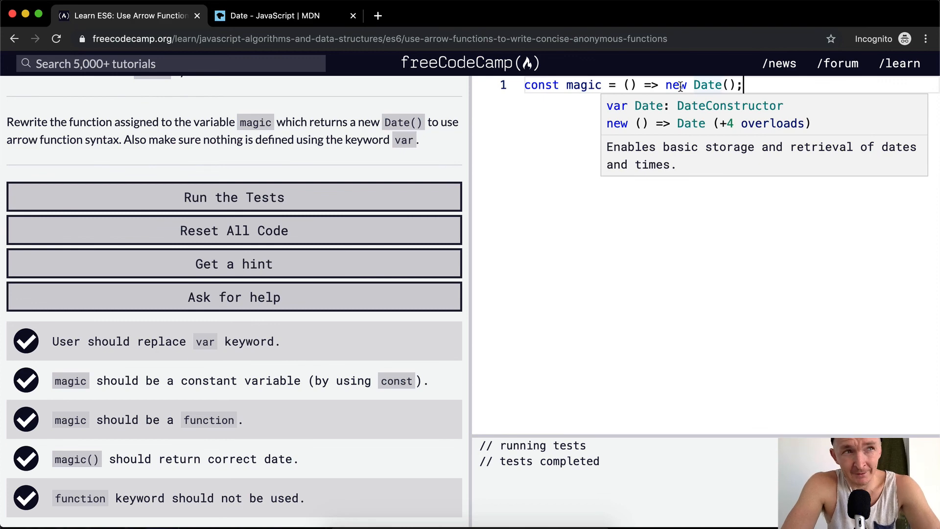
left_click(234, 197)
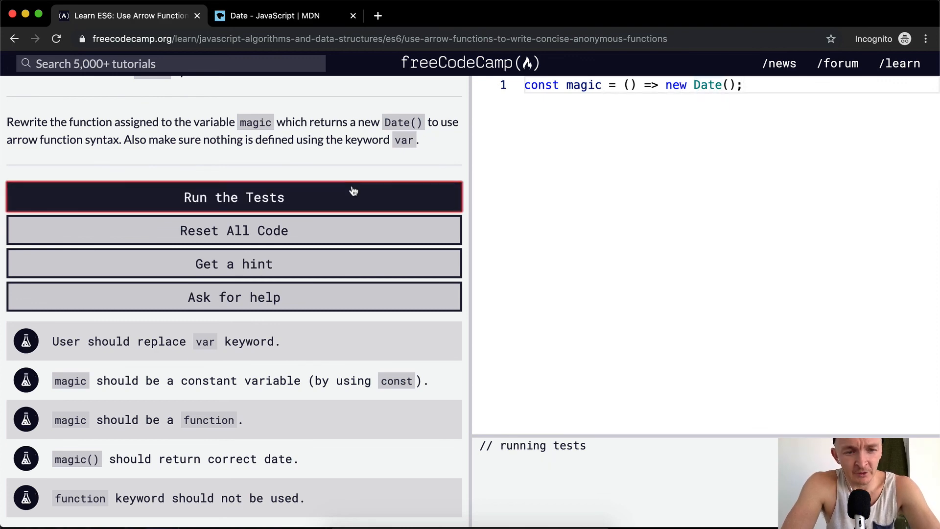
left_click(234, 197)
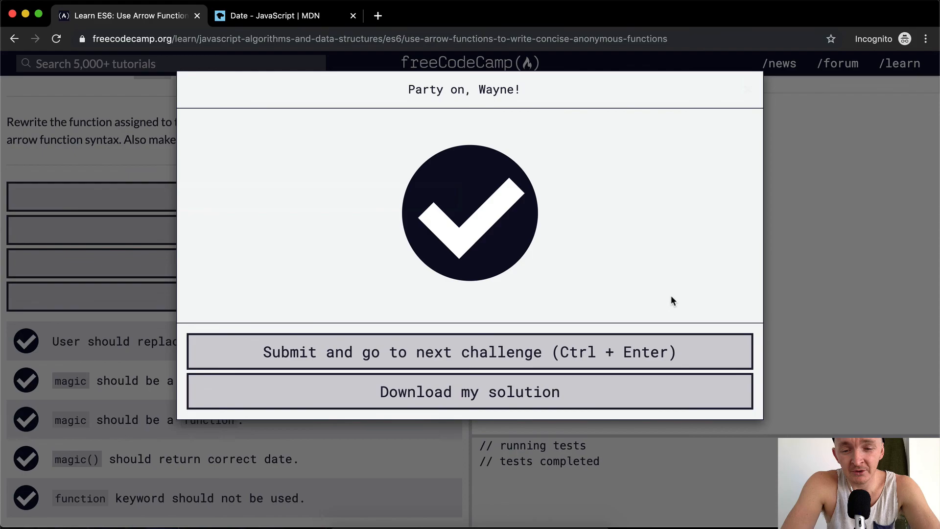